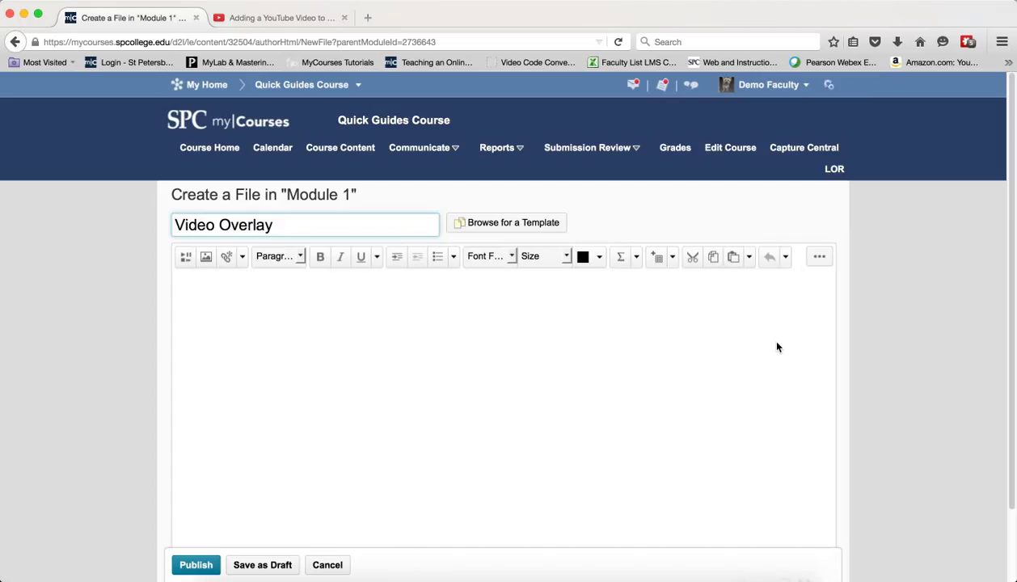
Review the YouTube video to be linked and return to the new course file.
click(275, 225)
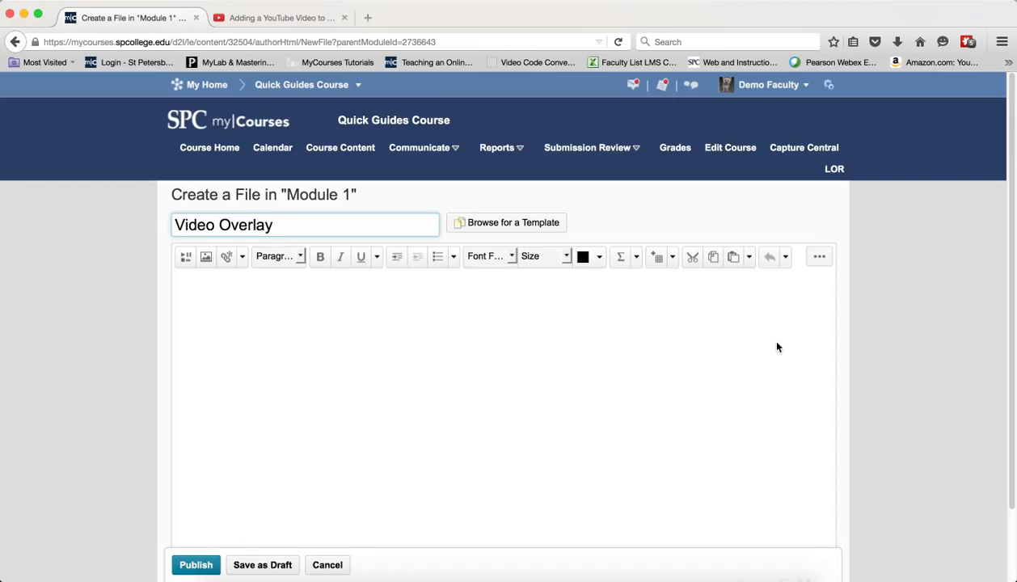
click(304, 225)
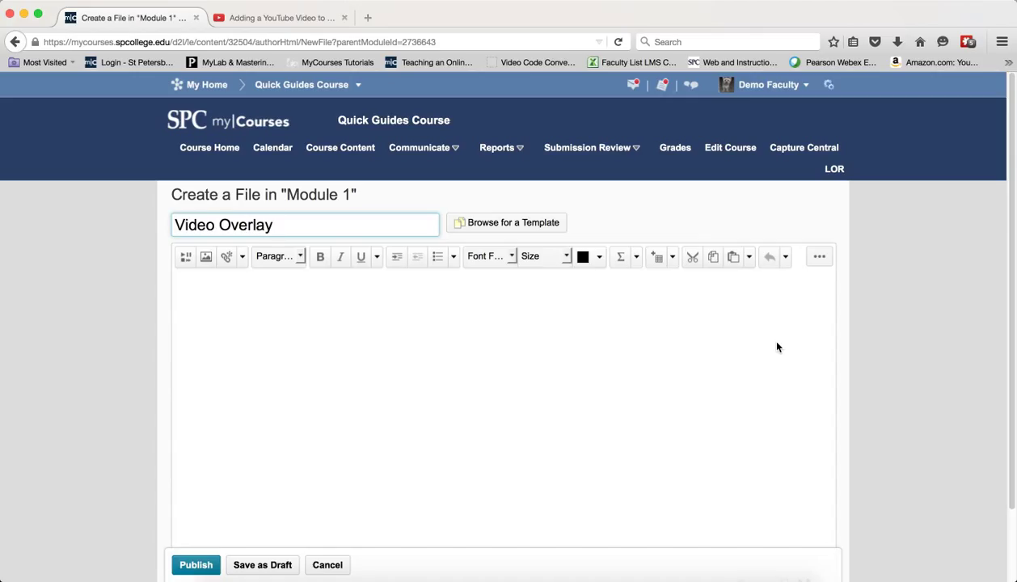
click(275, 225)
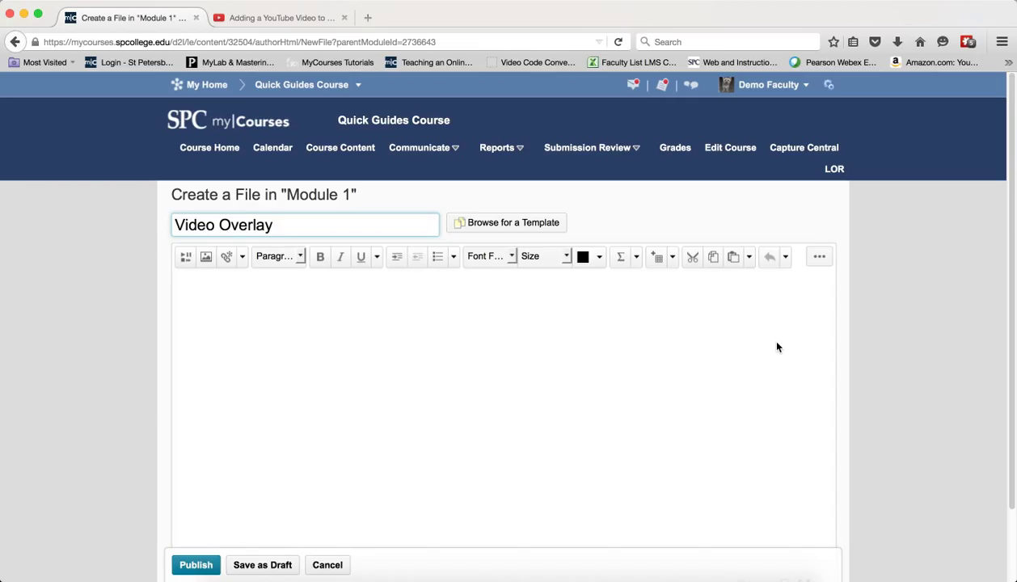
click(304, 225)
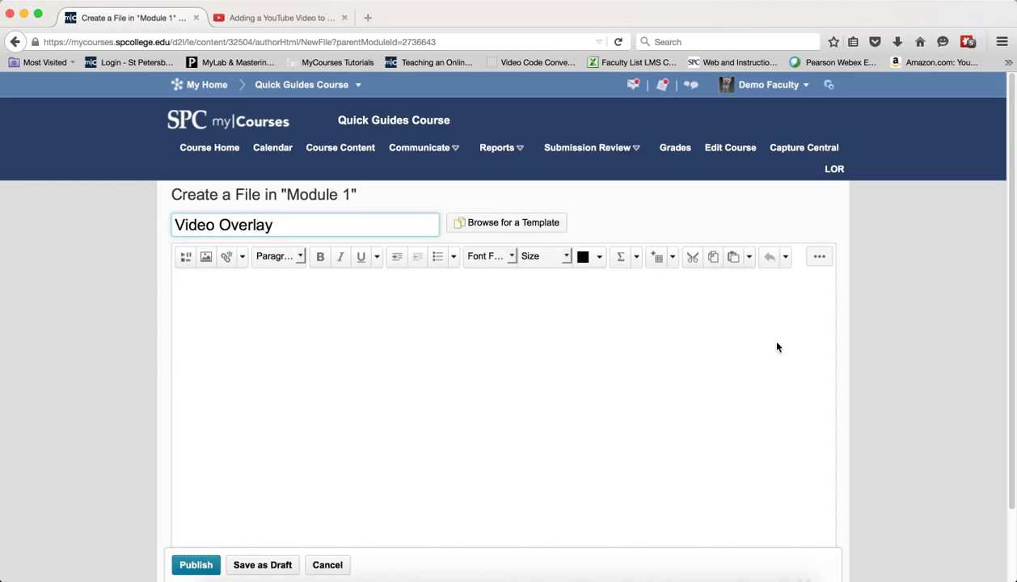
click(304, 225)
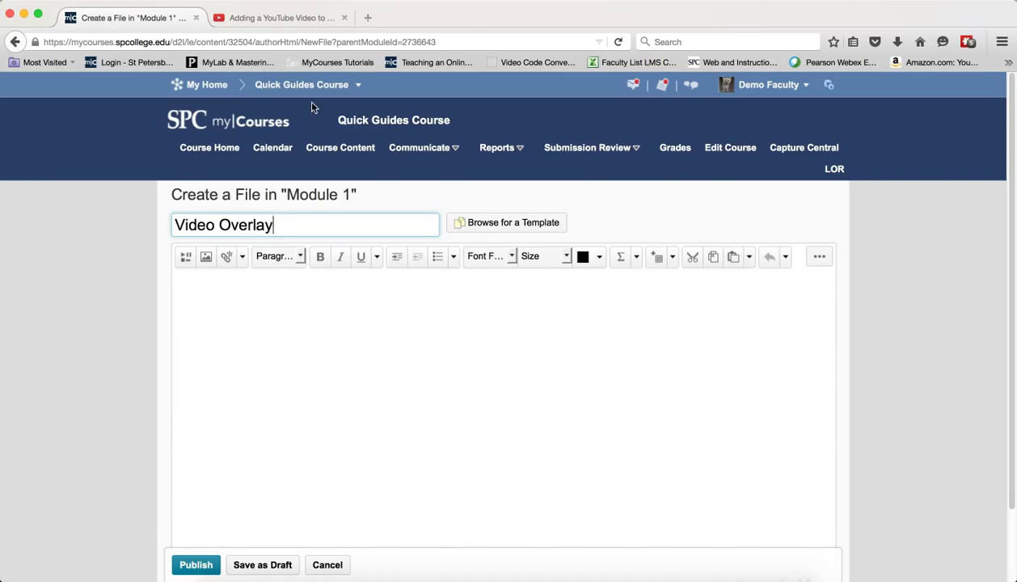
click(280, 16)
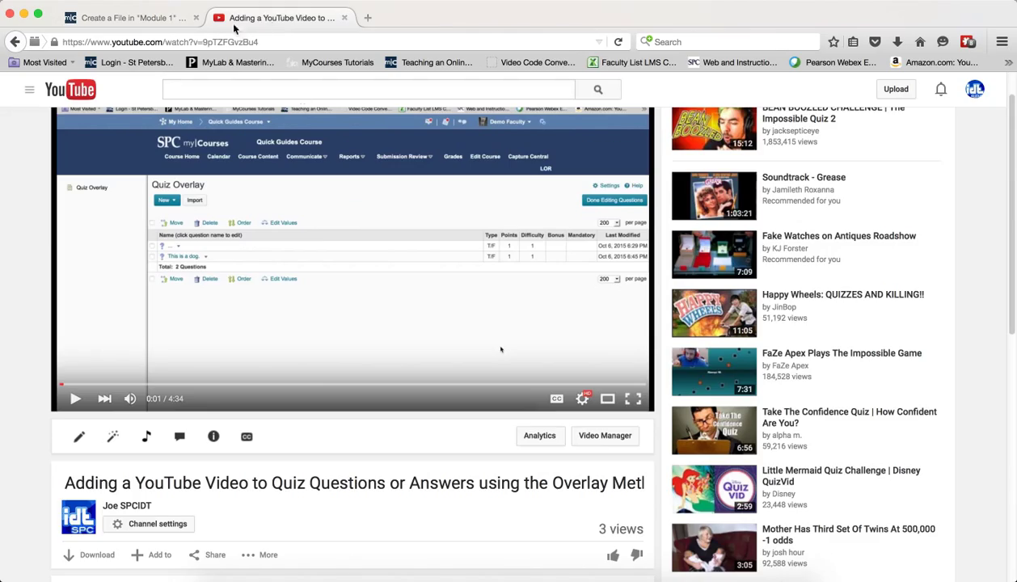
mouse_move(369, 408)
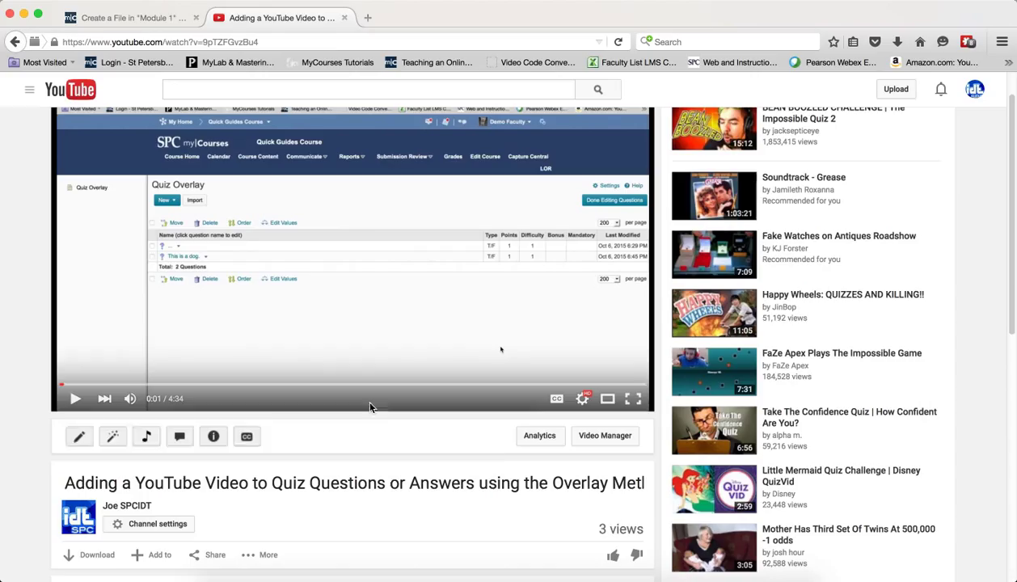
mouse_move(330, 212)
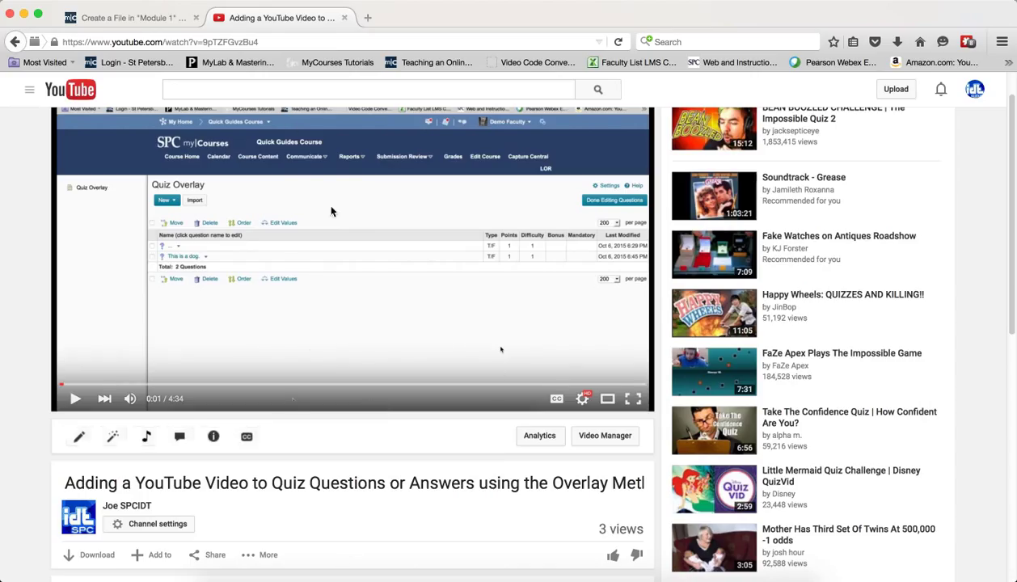
click(129, 16)
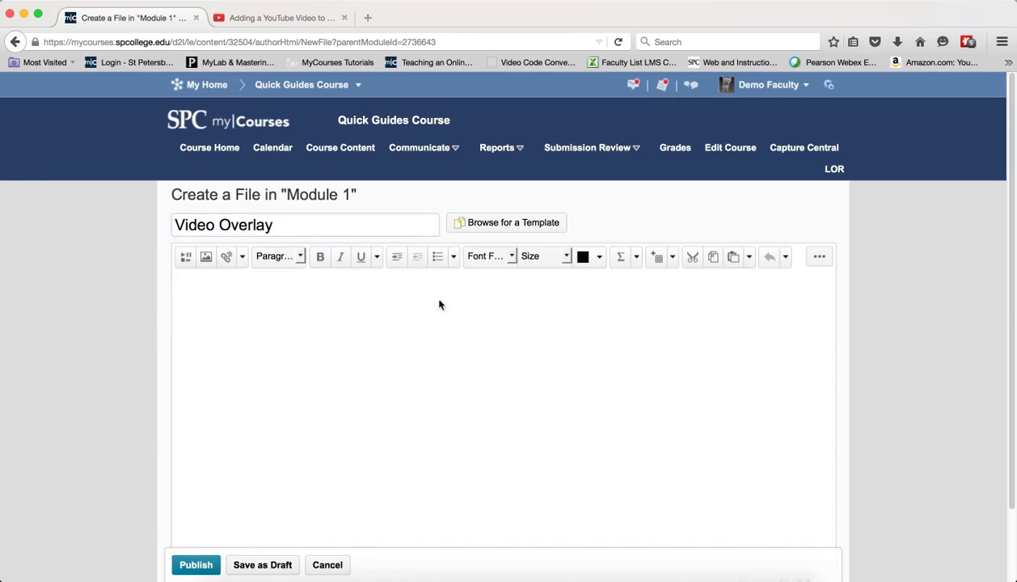
Paste the hidden iframe loading /content/Mods/overlays/file/index.html into the body source and save.
click(440, 304)
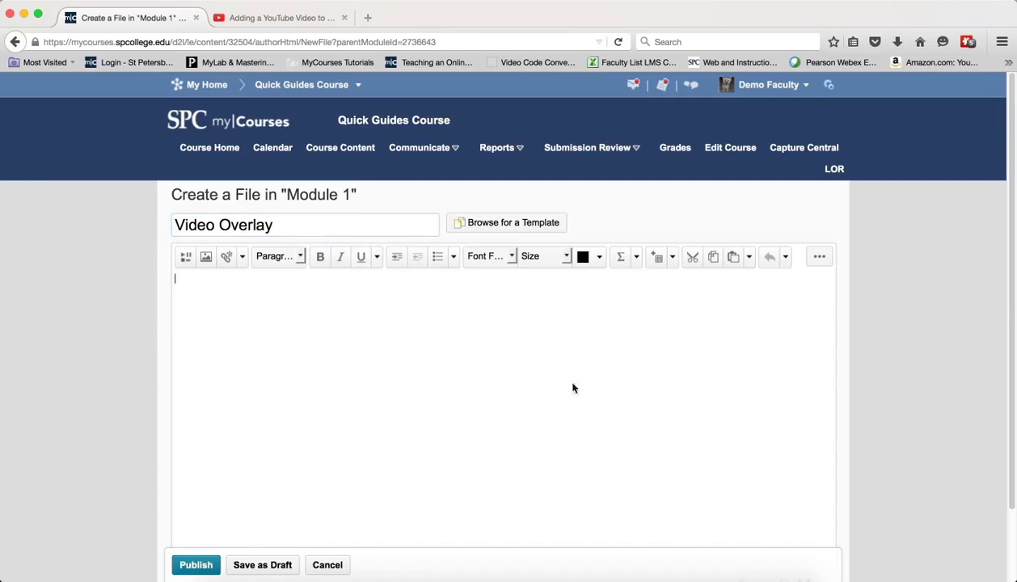
scroll(down, 3)
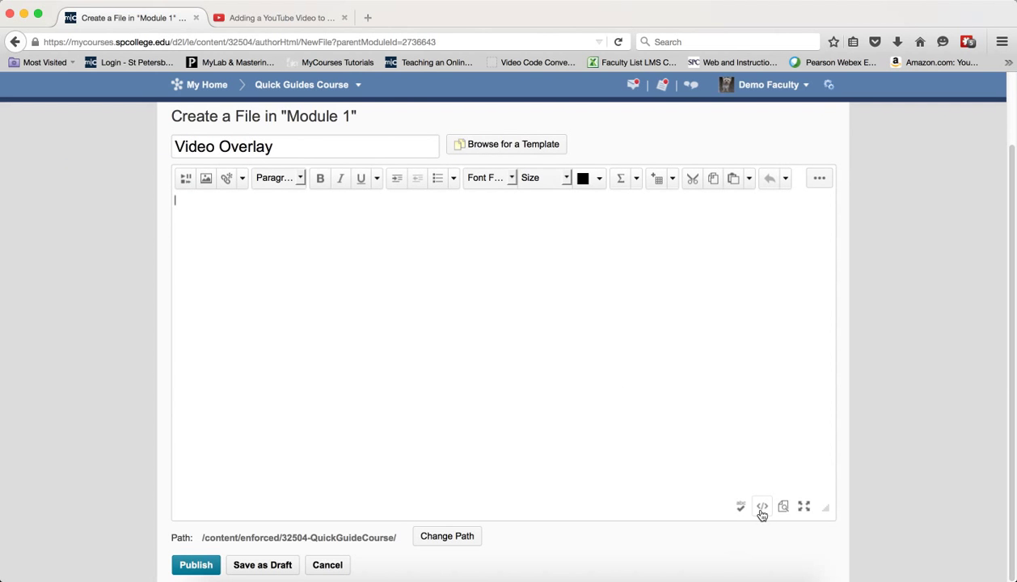
click(760, 508)
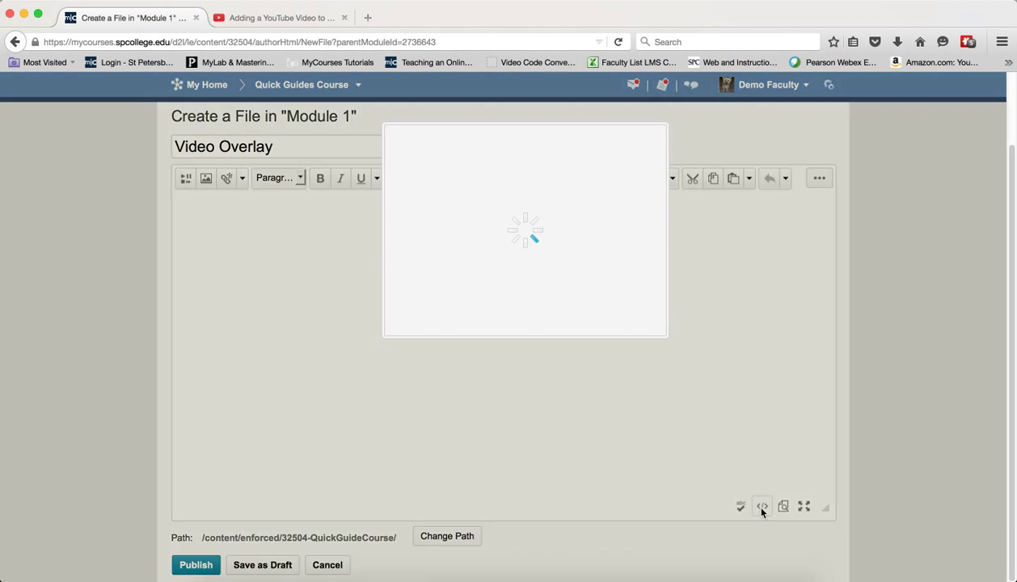
click(760, 506)
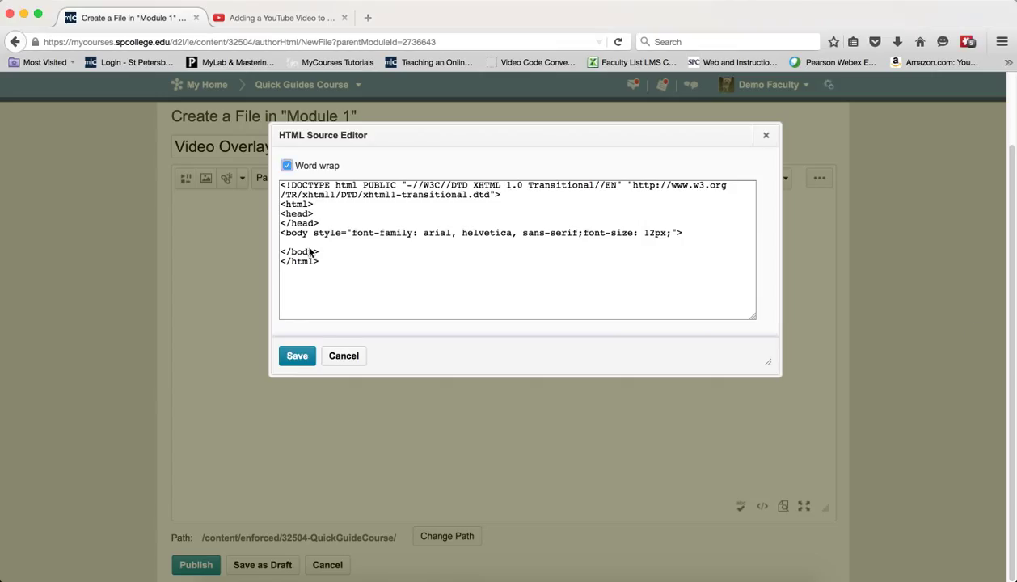
click(420, 243)
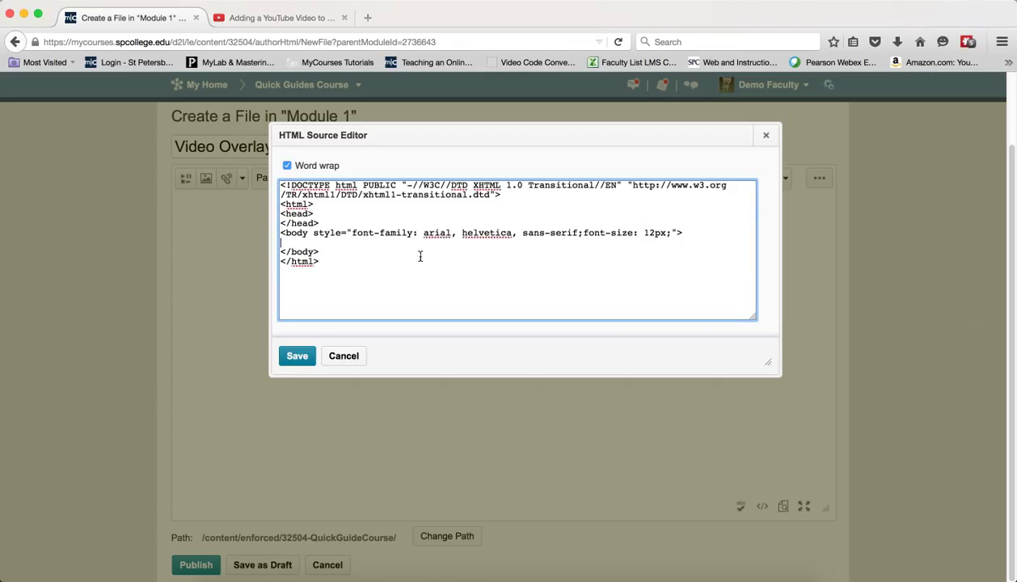
right_click(420, 255)
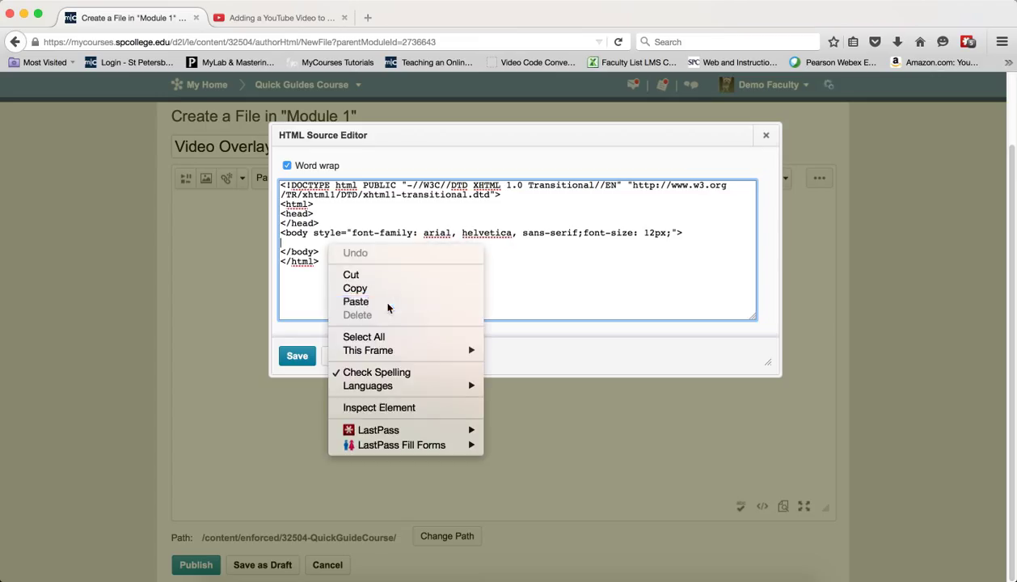
click(355, 303)
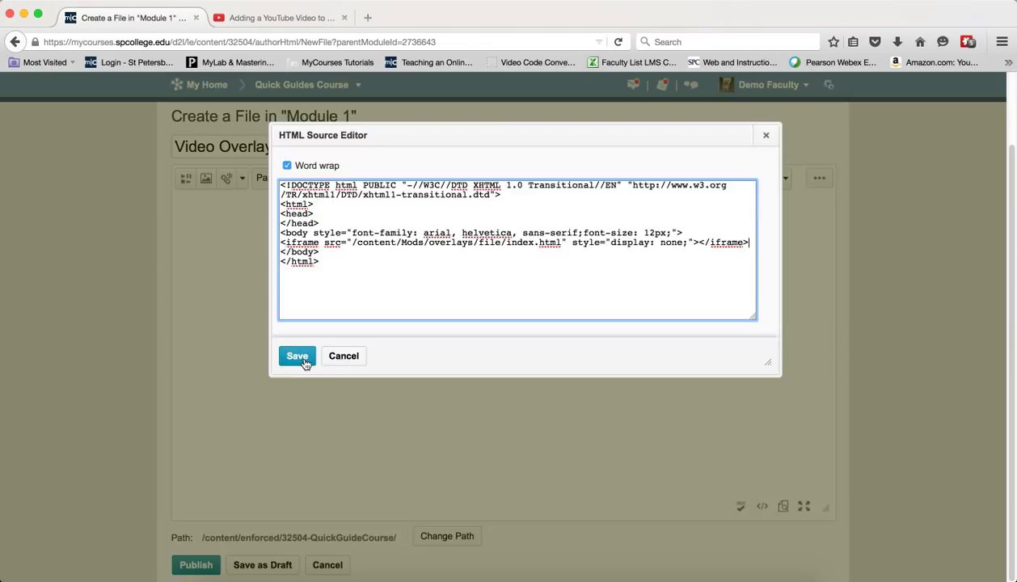
click(297, 356)
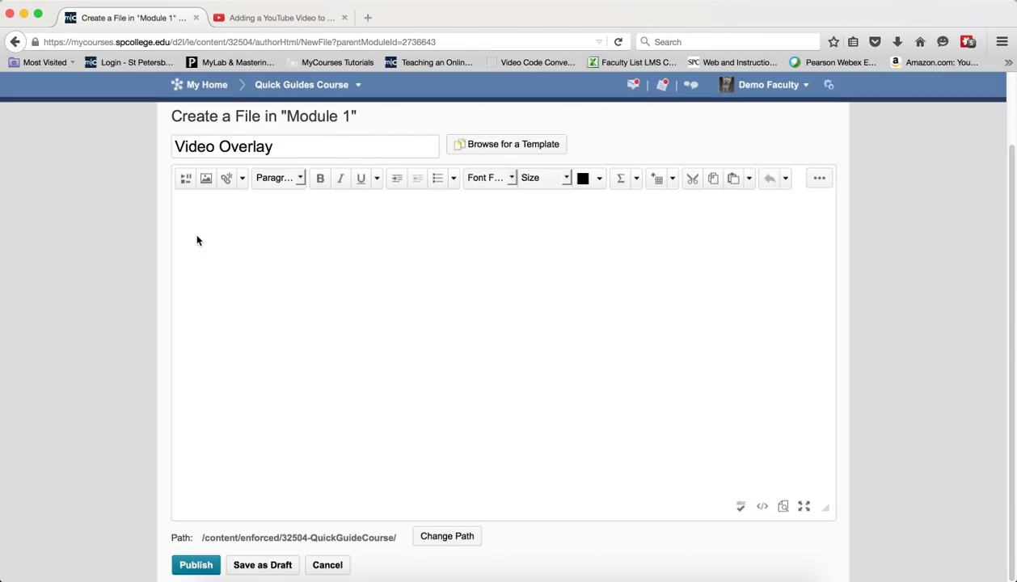
Enter 'This is a video' in the body and start a URL quicklink on that text.
text(This is a vi)
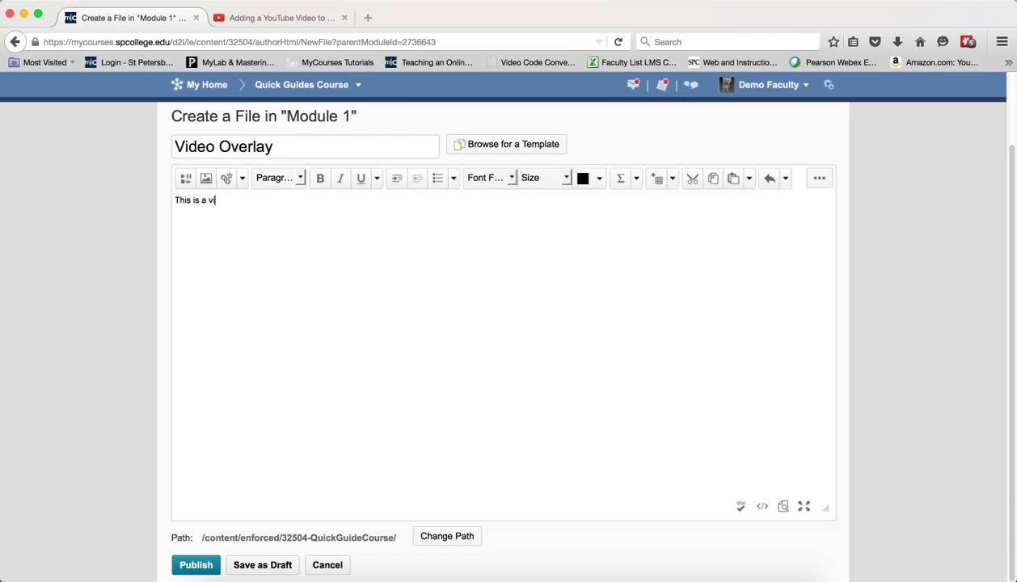
text(ideo)
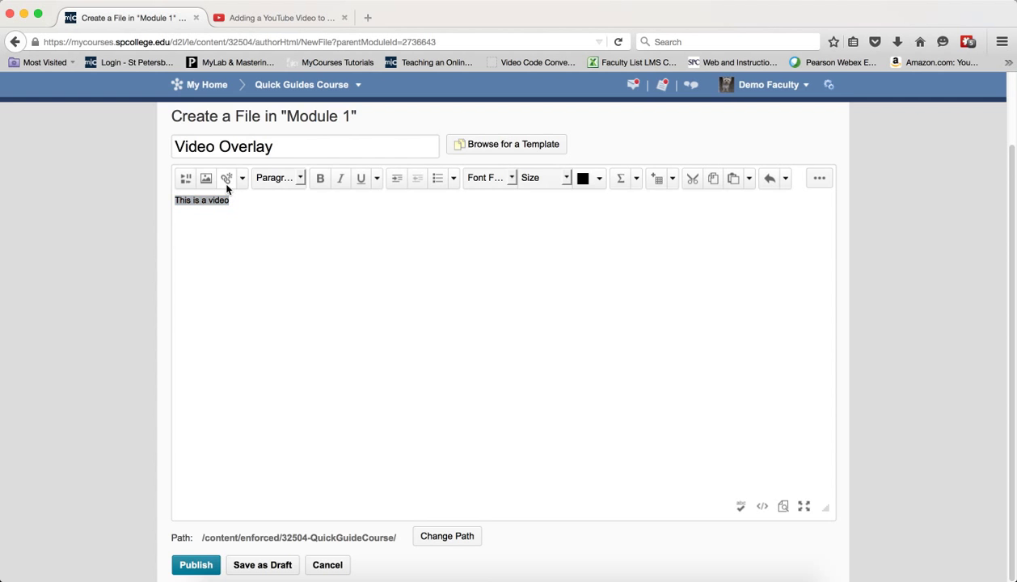
click(226, 178)
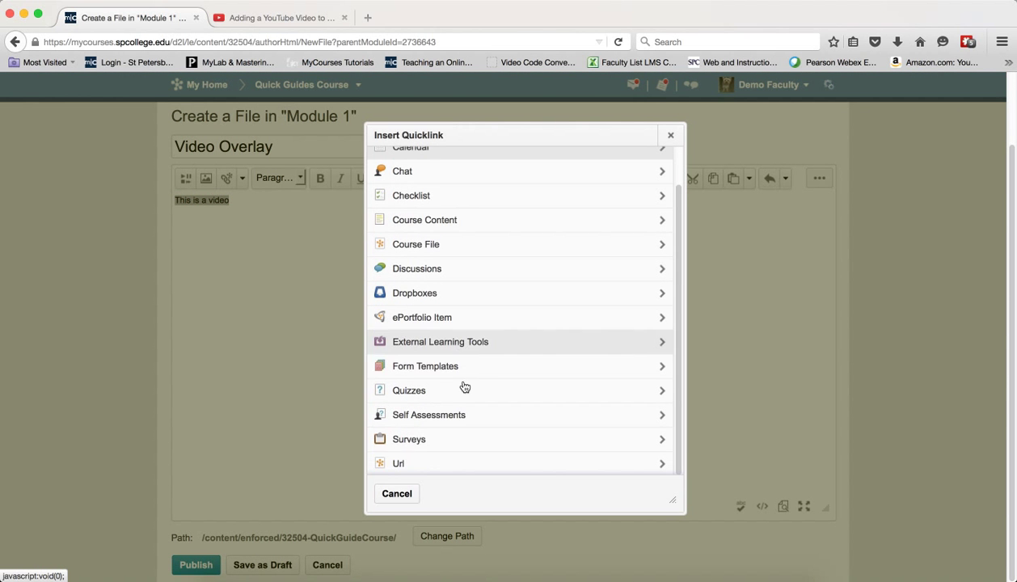
click(398, 463)
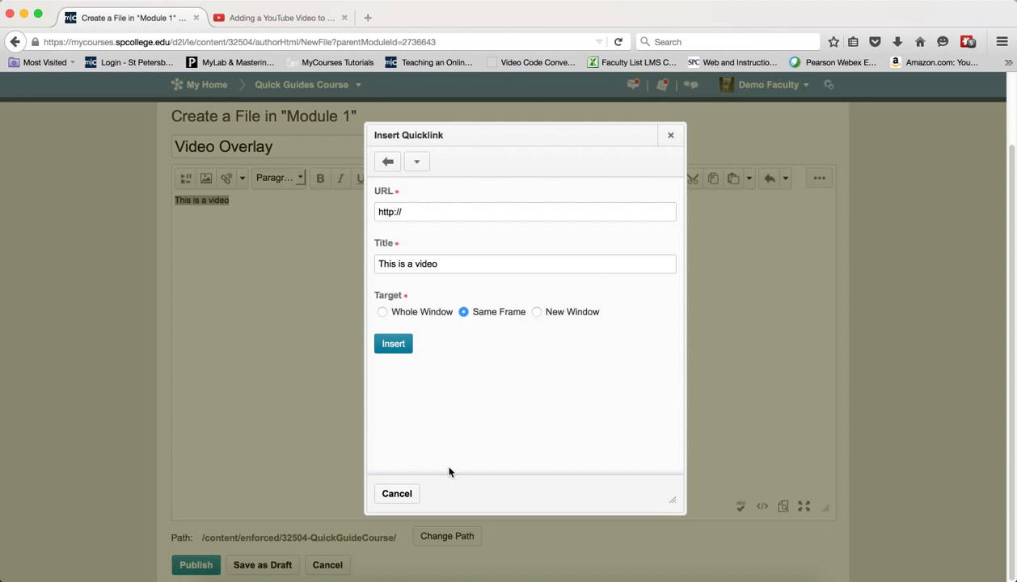
mouse_move(280, 16)
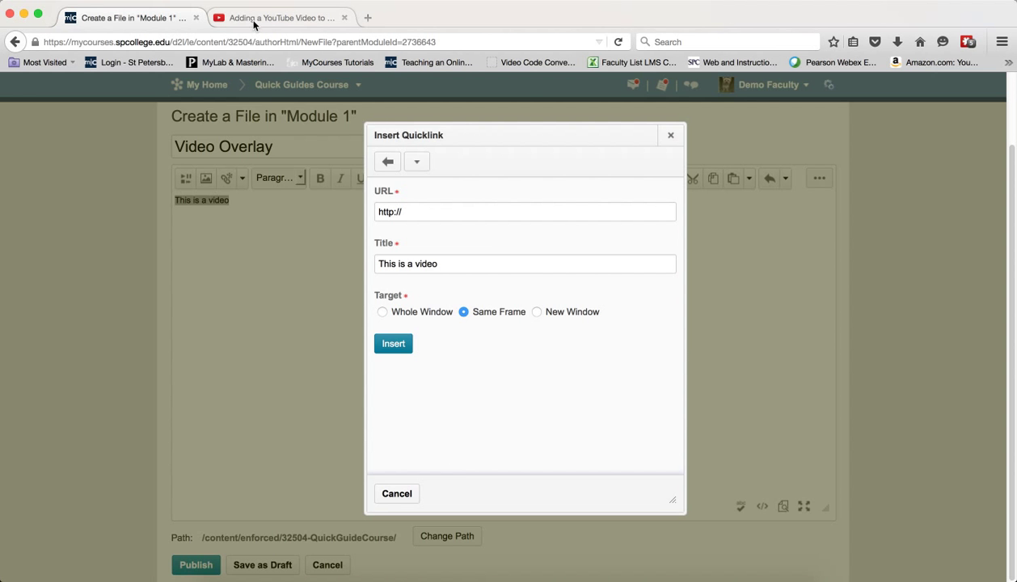
click(279, 16)
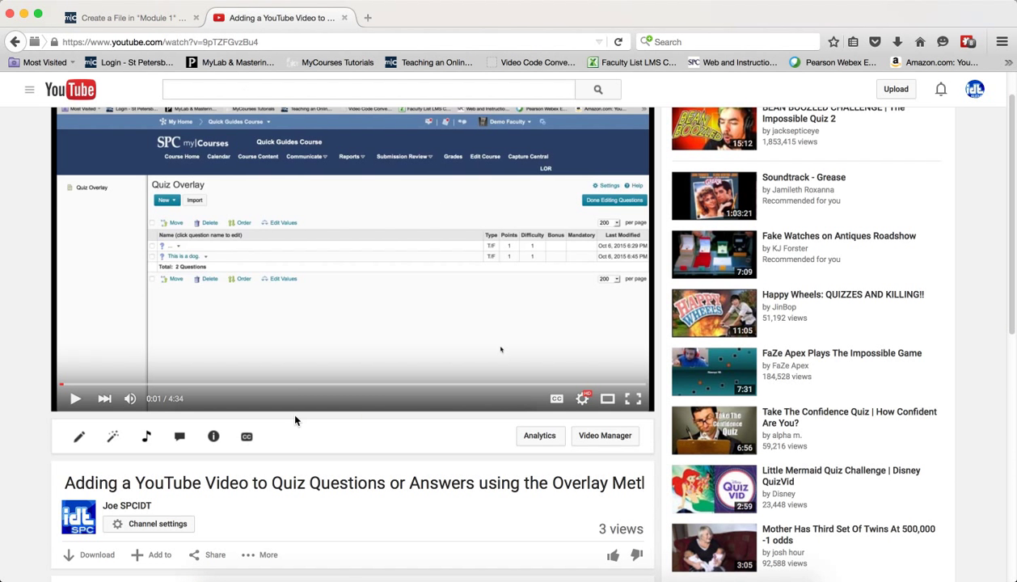
scroll(down, 3)
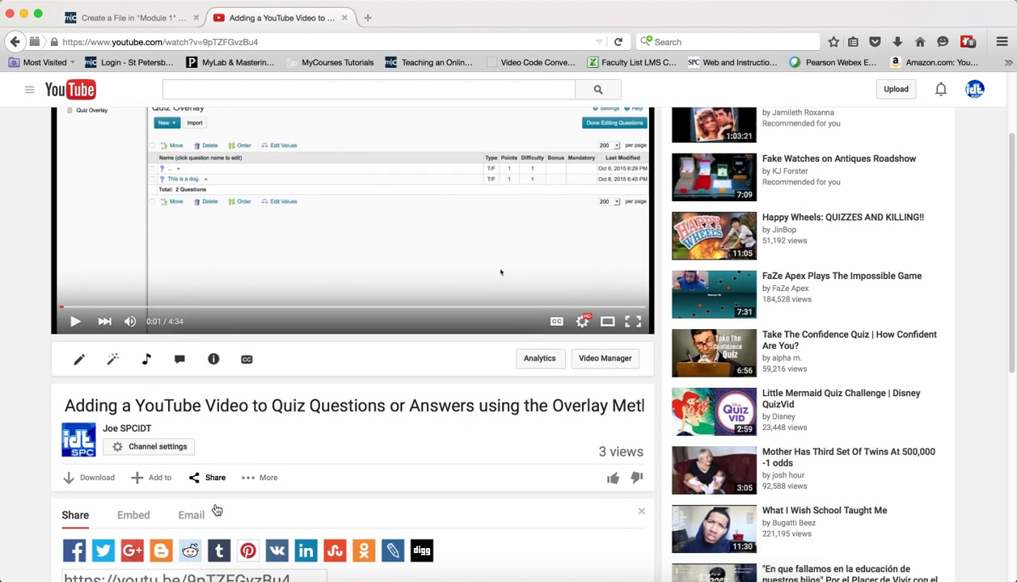
scroll(down, 3)
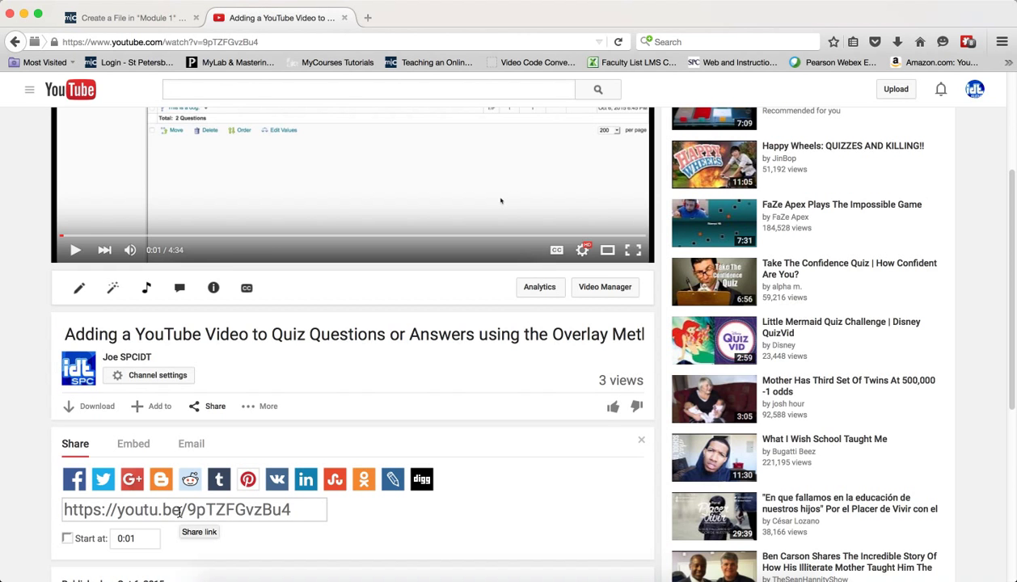
click(133, 443)
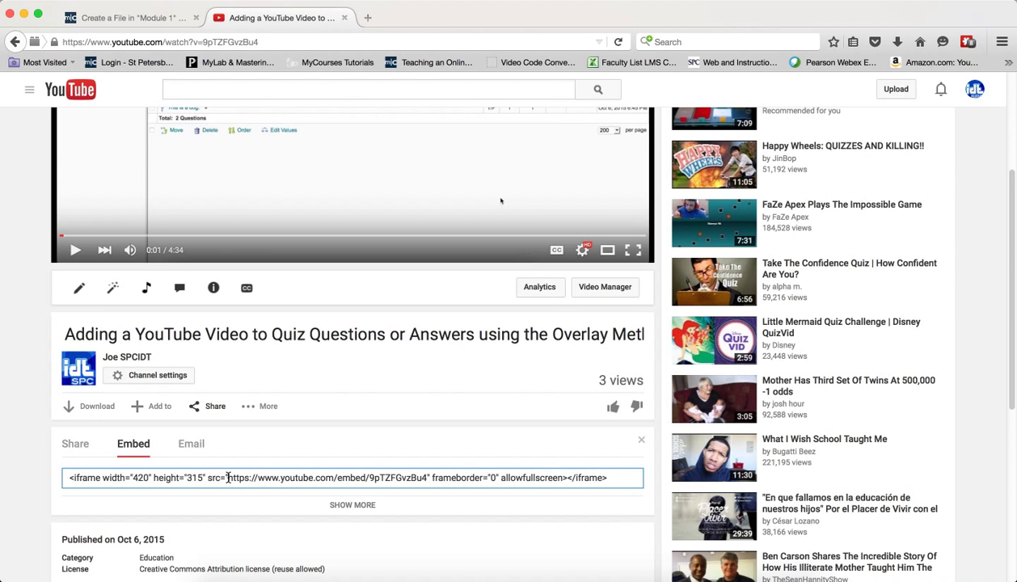
double_click(275, 477)
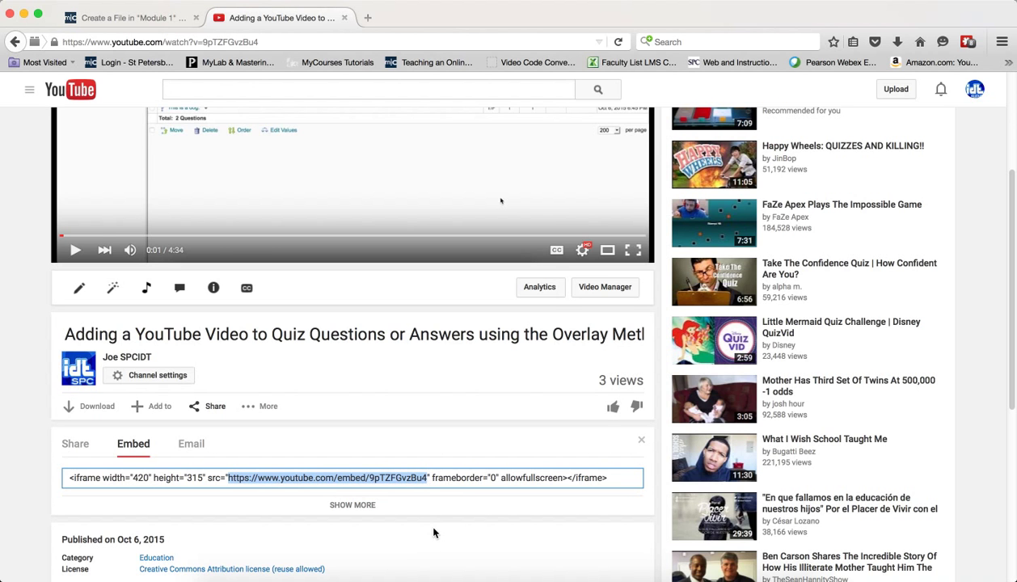
mouse_move(428, 515)
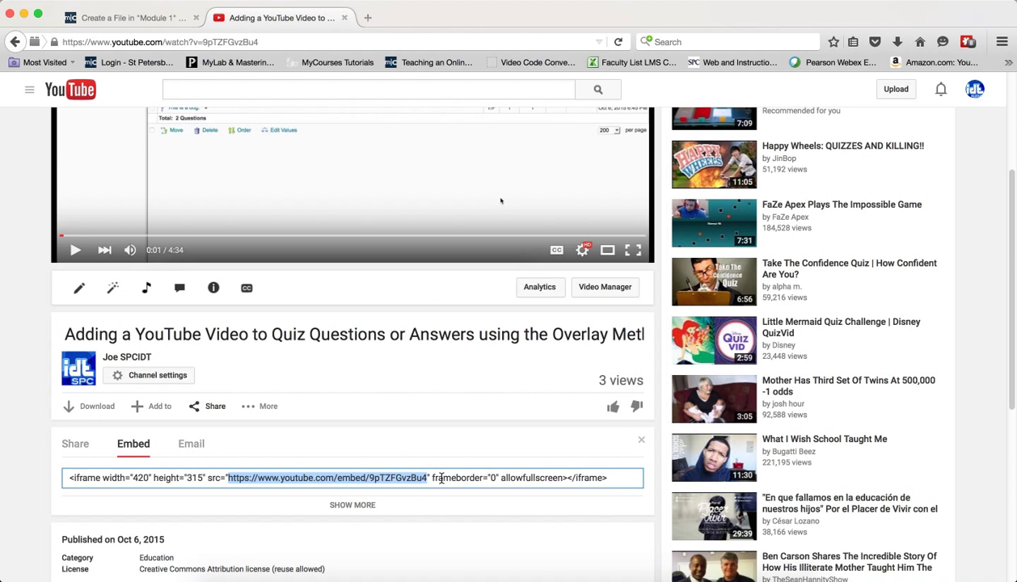
right_click(440, 479)
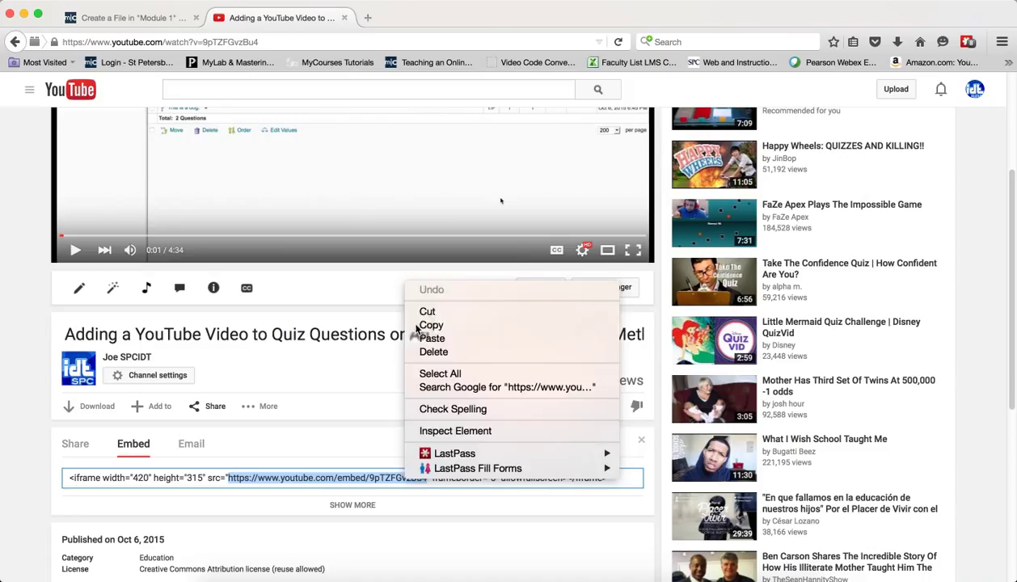
click(129, 16)
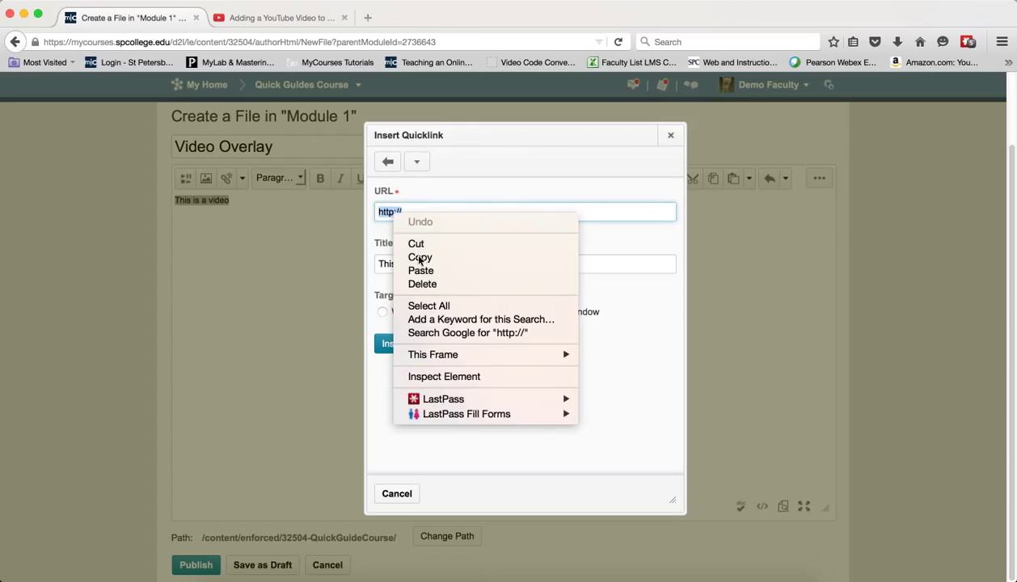
Paste the embed address as the quicklink URL and insert the link on 'This is a video'.
click(421, 271)
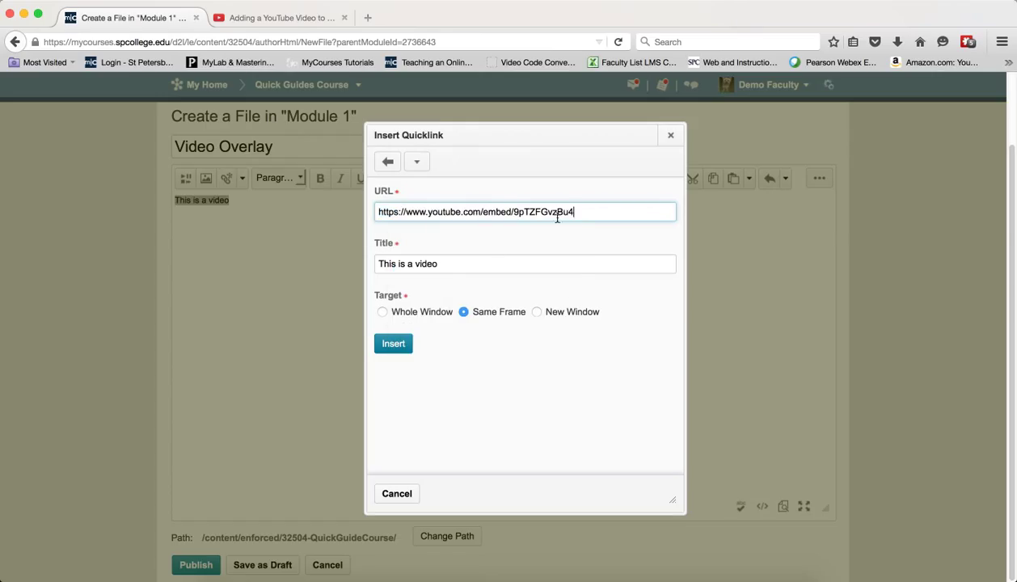
click(393, 343)
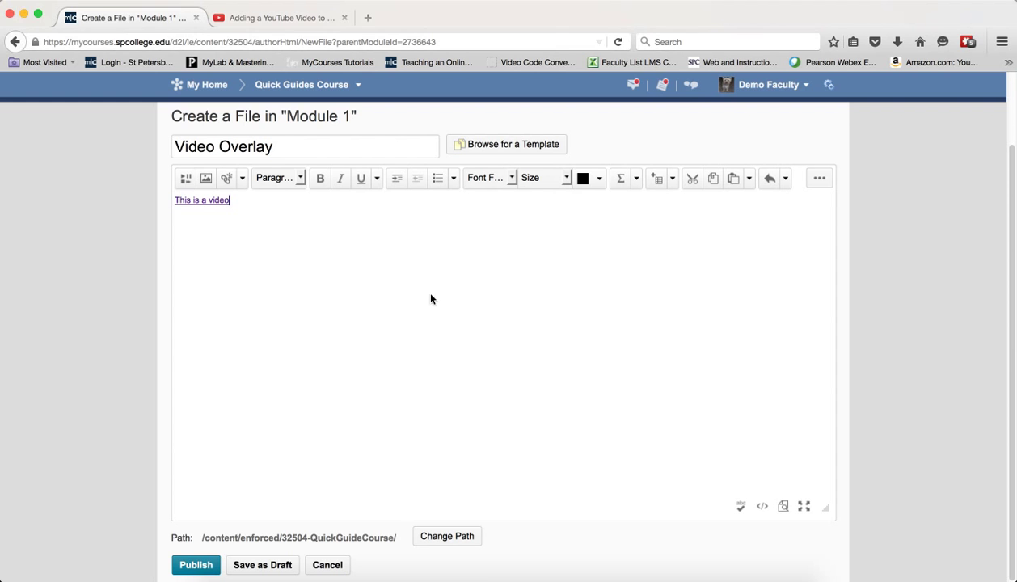
Change the link's target from "_self" to "overlay" in the HTML source and save.
click(762, 508)
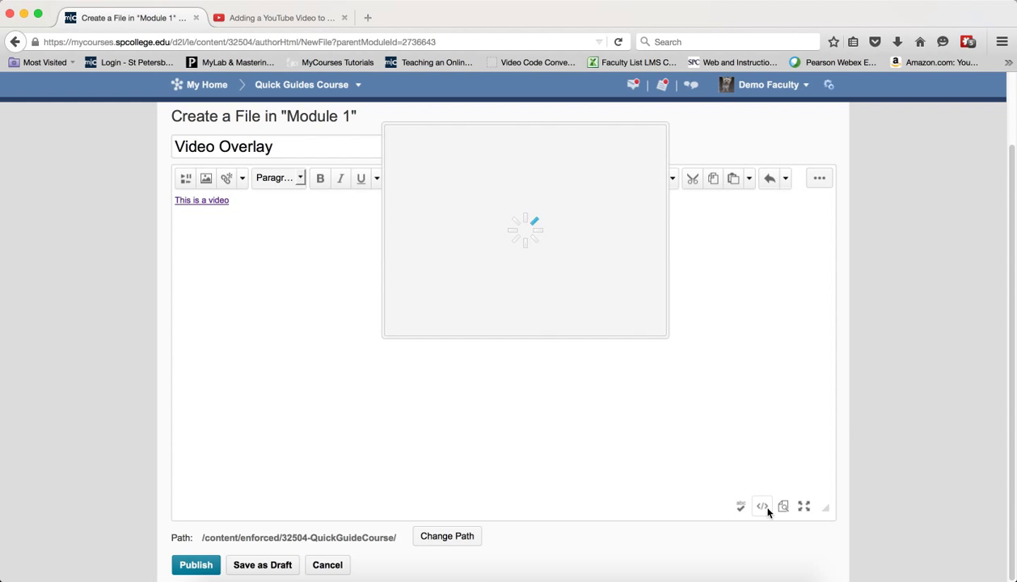
click(760, 507)
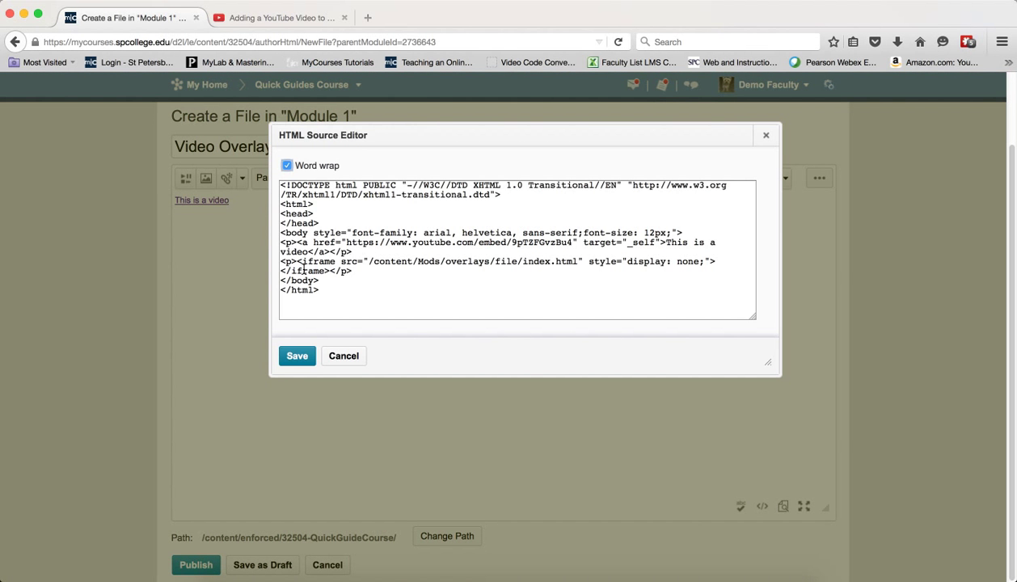
click(517, 243)
text(overlay)
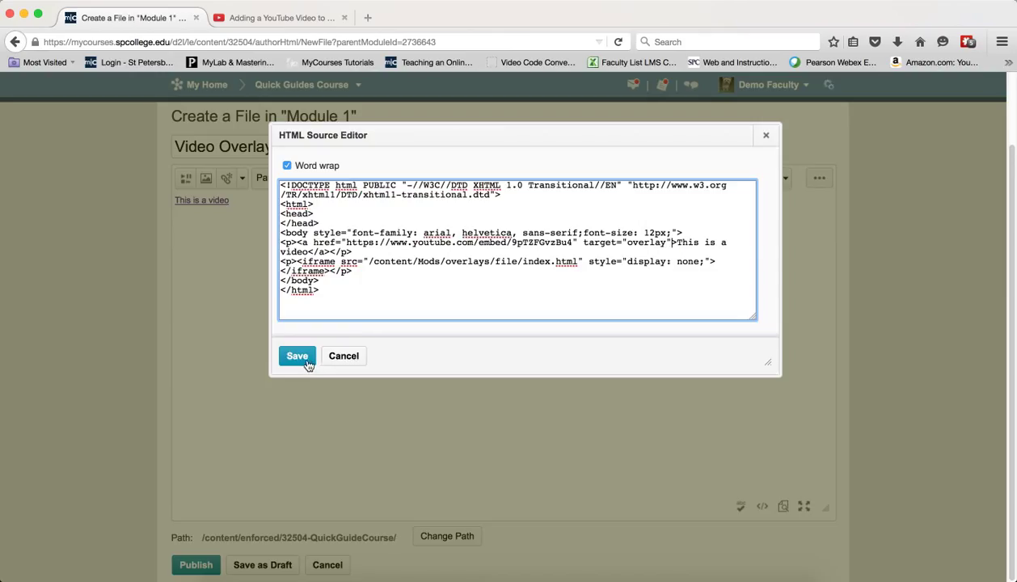
click(297, 356)
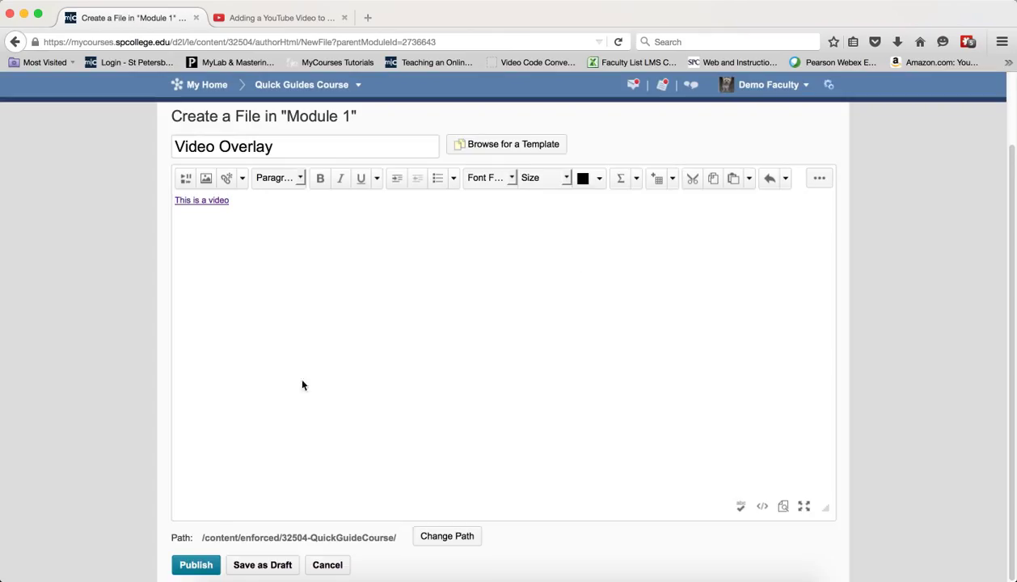
mouse_move(240, 395)
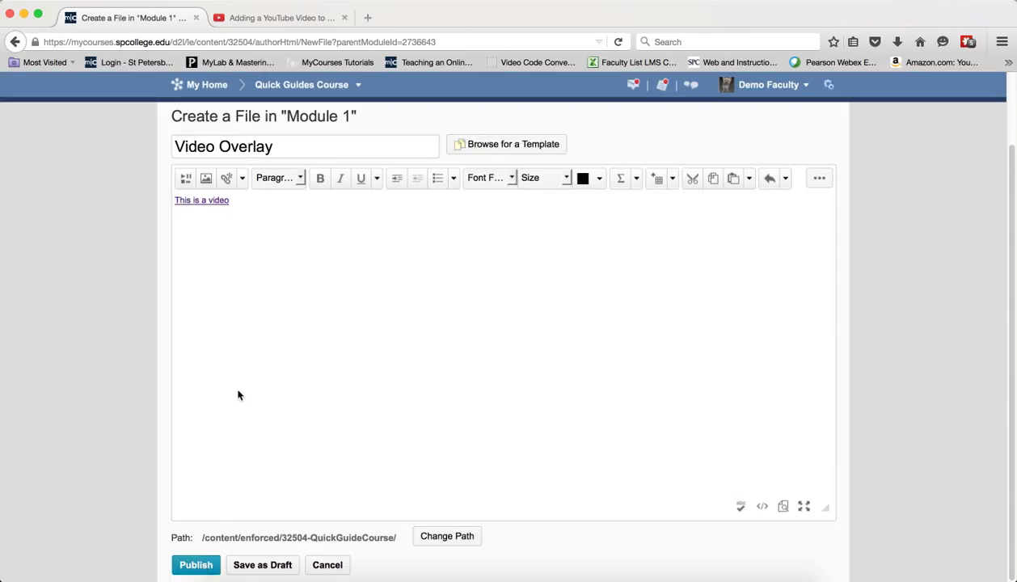
Publish the Video Overlay file and play the YouTube video through its overlay link.
click(195, 564)
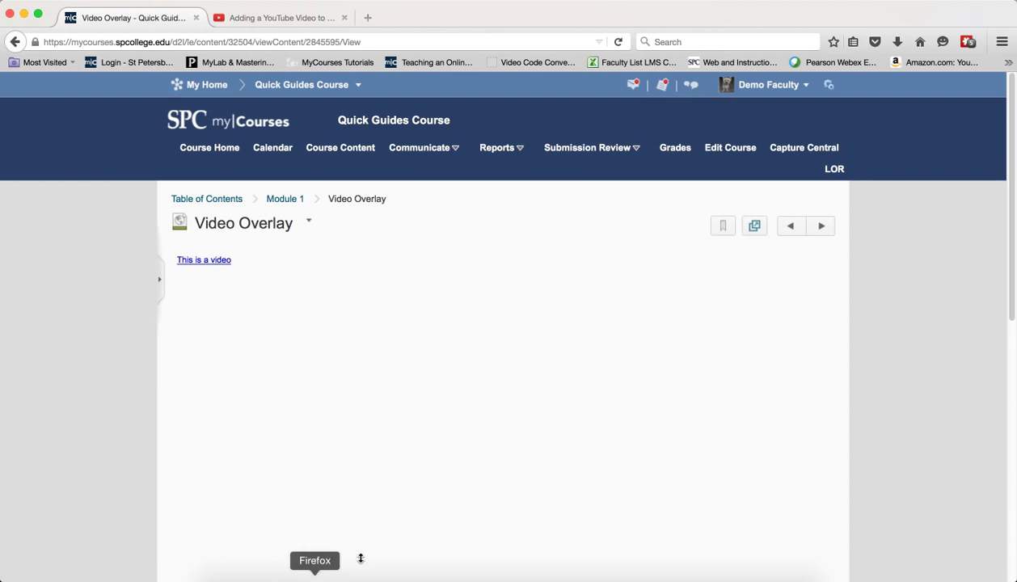
mouse_move(217, 303)
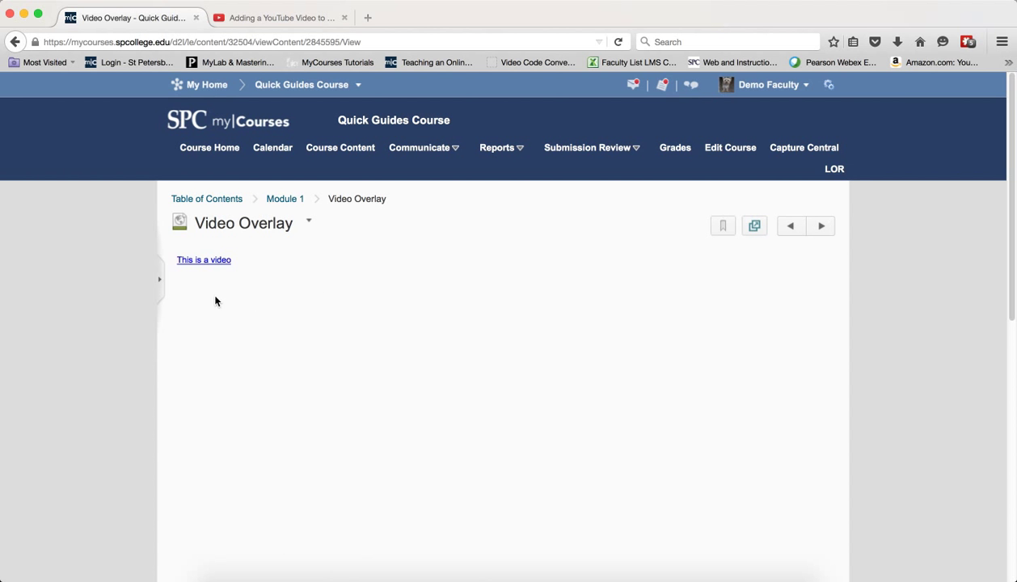
mouse_move(204, 259)
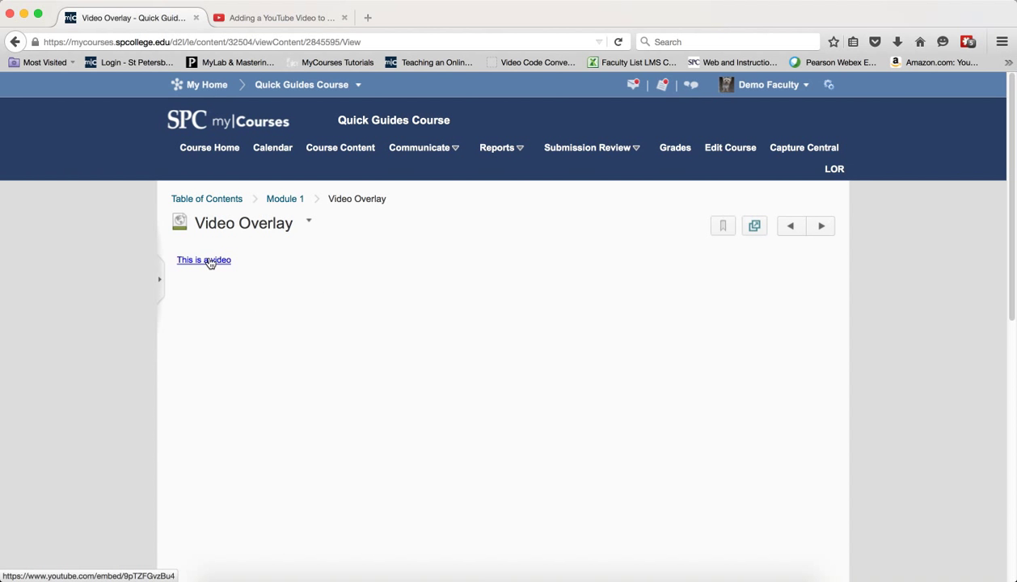
click(204, 258)
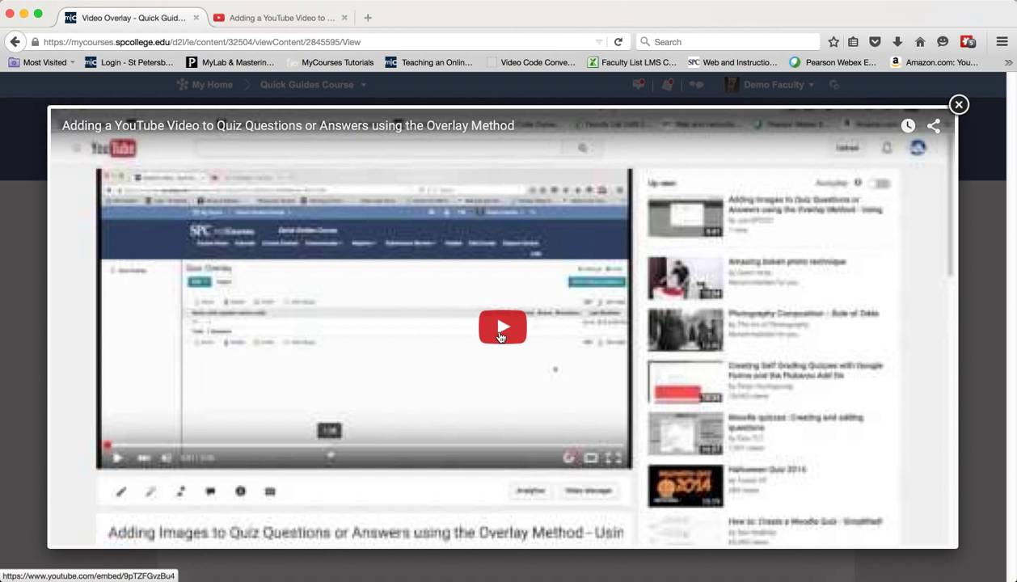
click(502, 326)
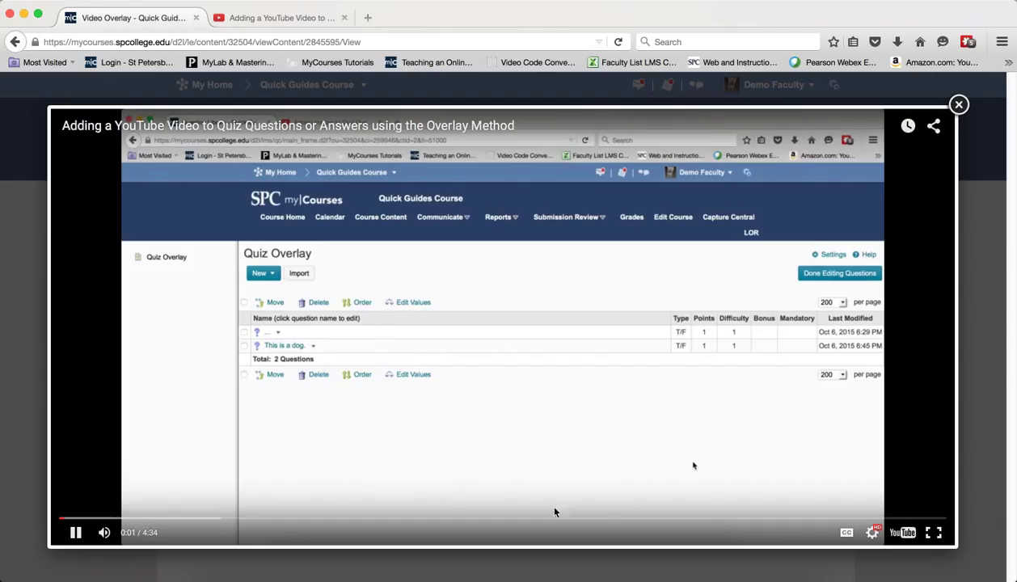
mouse_move(711, 454)
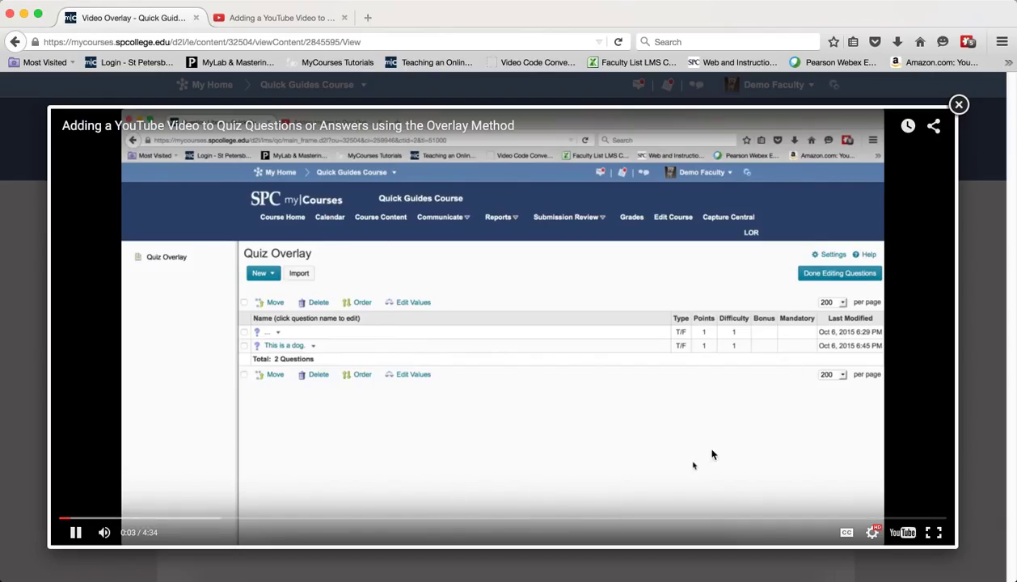